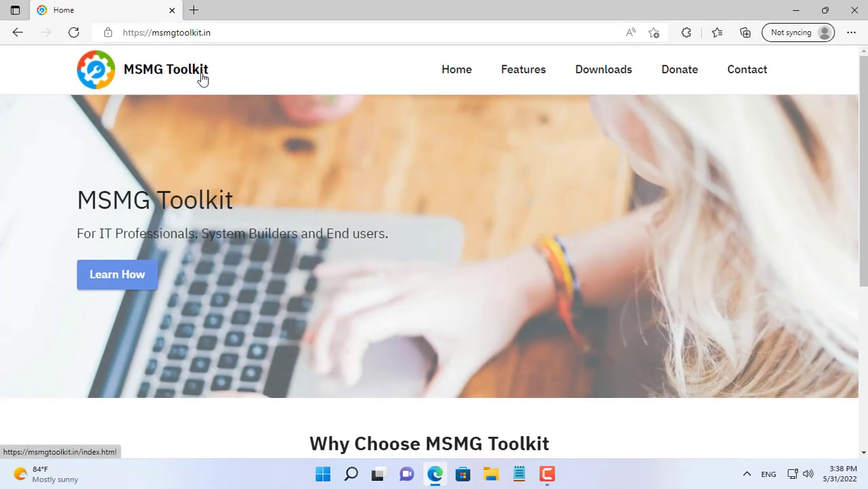
Download the Toolkit_v12.2.7z archive from msmgtoolkit.in's MediaFire folder.
click(603, 70)
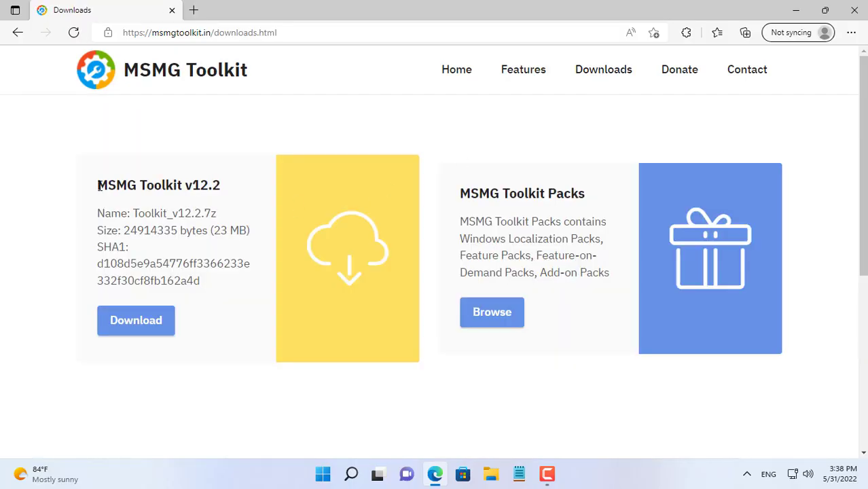
click(136, 321)
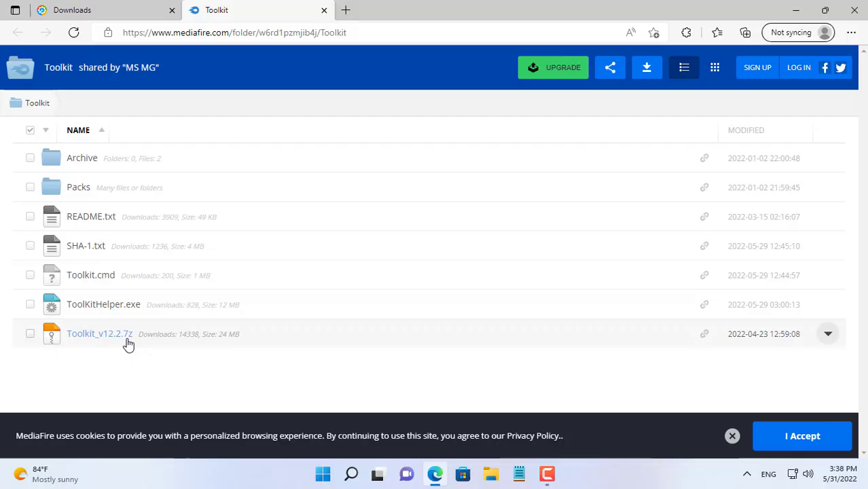
click(30, 334)
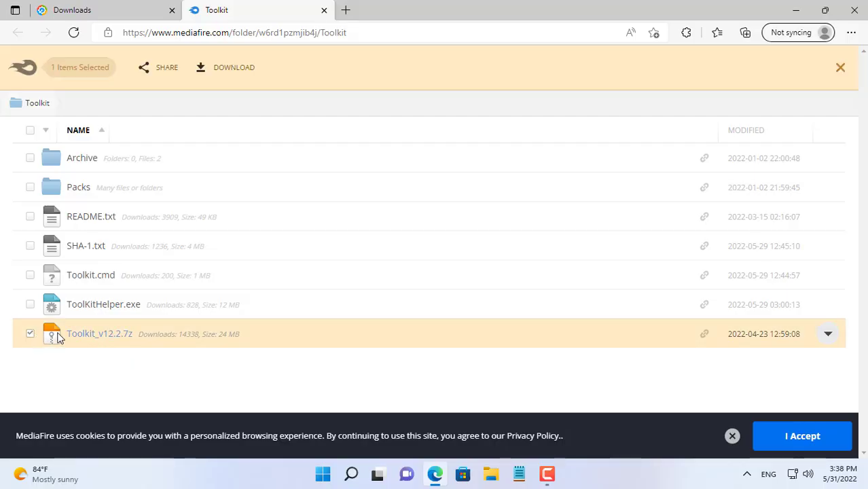
click(99, 334)
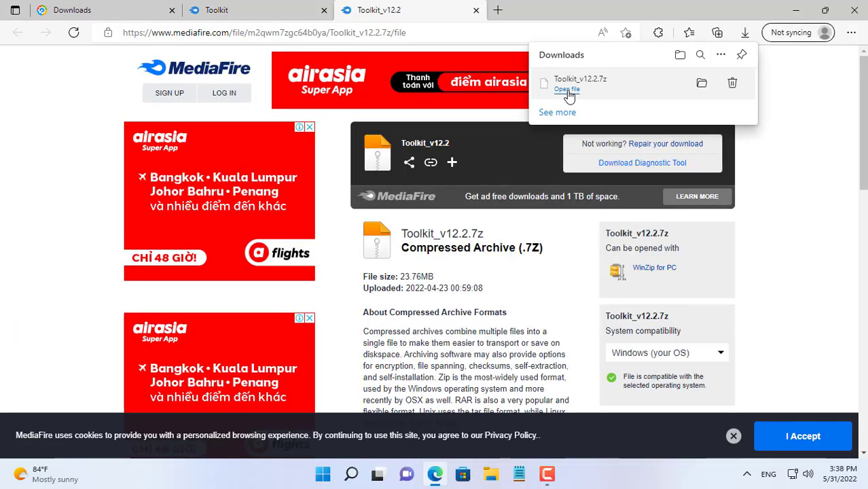
Start a 7-Zip Extract files... on the downloaded Toolkit_v12.2.7z archive.
click(567, 90)
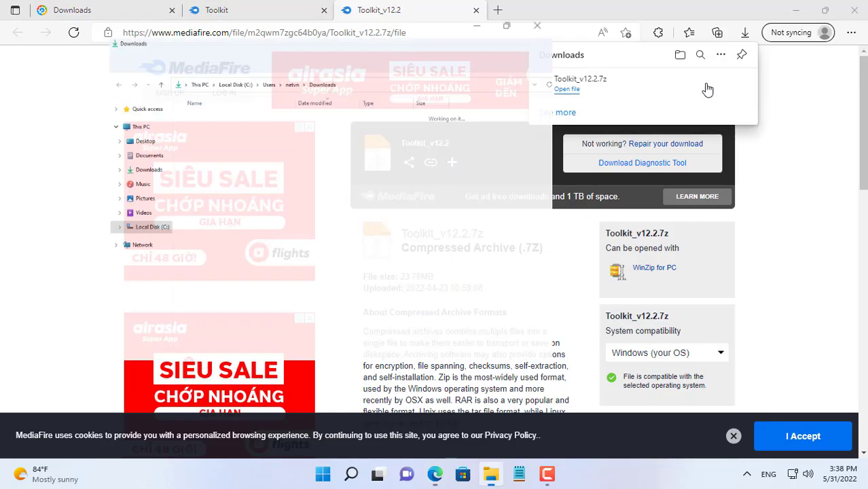
right_click(142, 130)
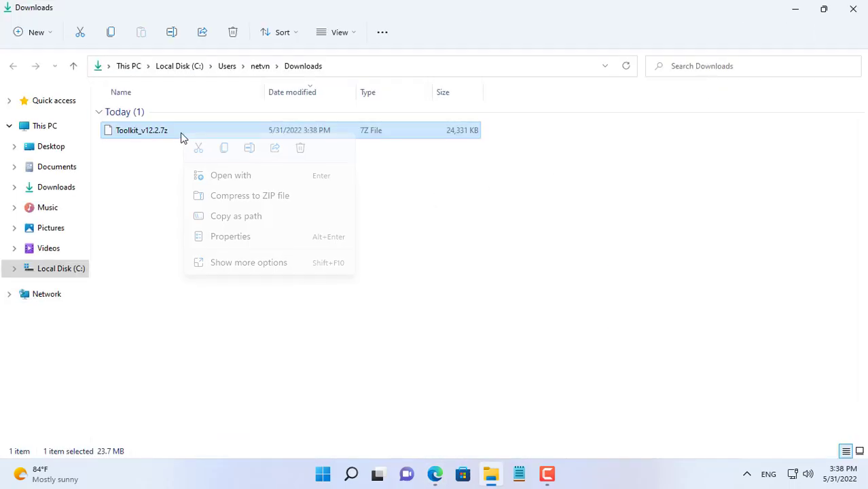
click(248, 262)
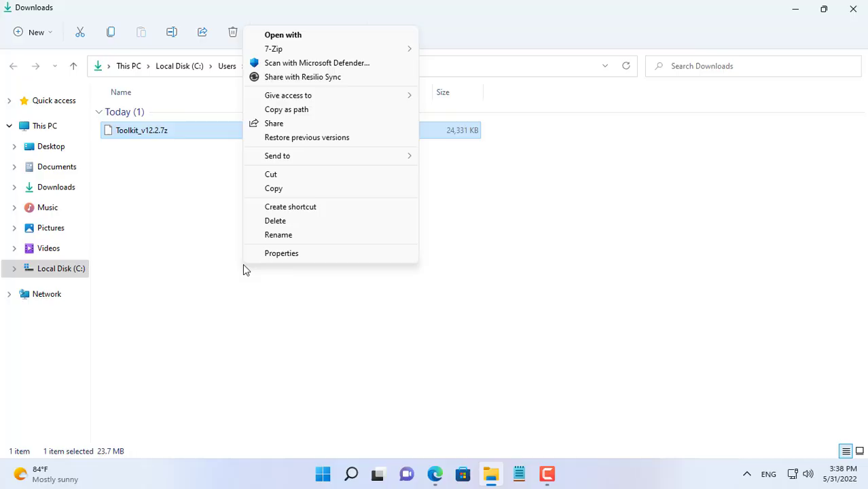
mouse_move(273, 49)
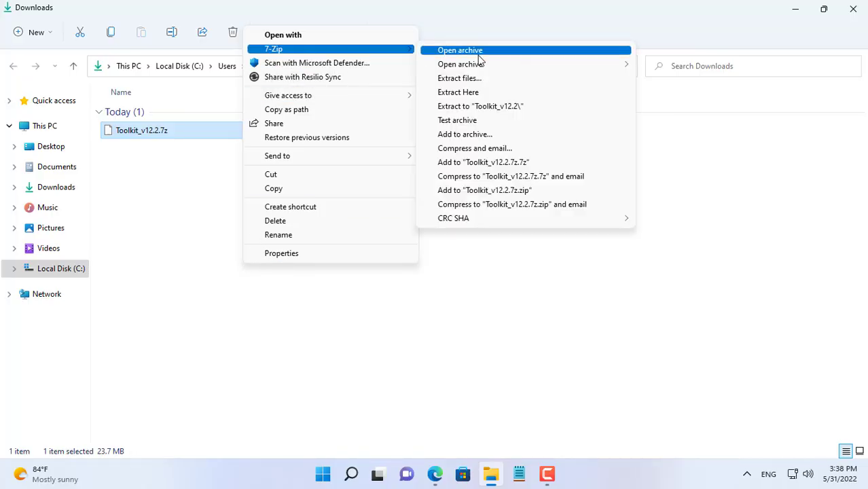
click(459, 78)
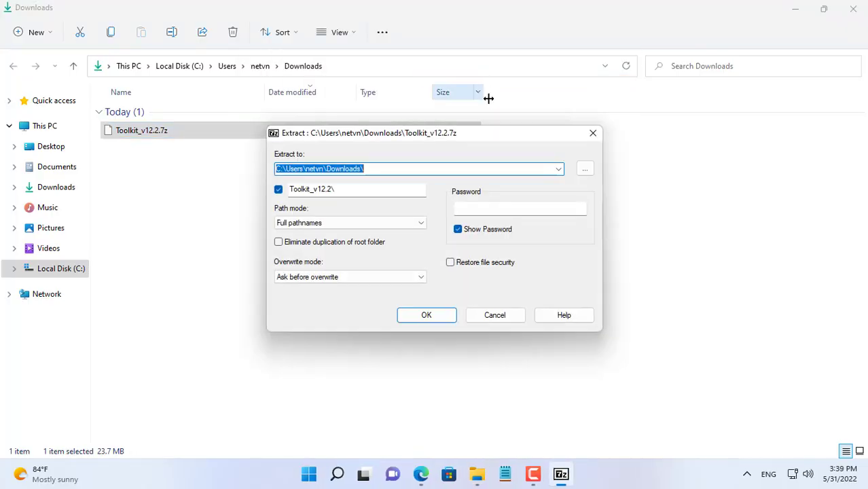
Extract the archive to the Desktop as a Toolkit_v12.2 folder.
click(584, 168)
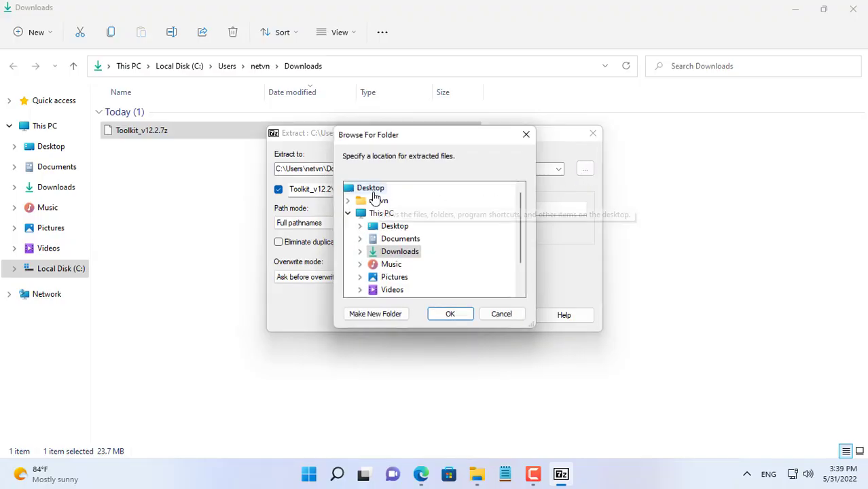
click(369, 188)
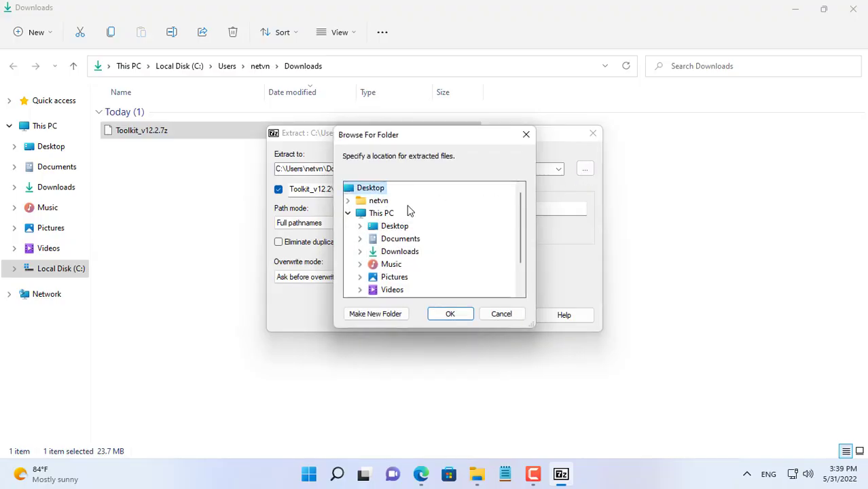
click(450, 313)
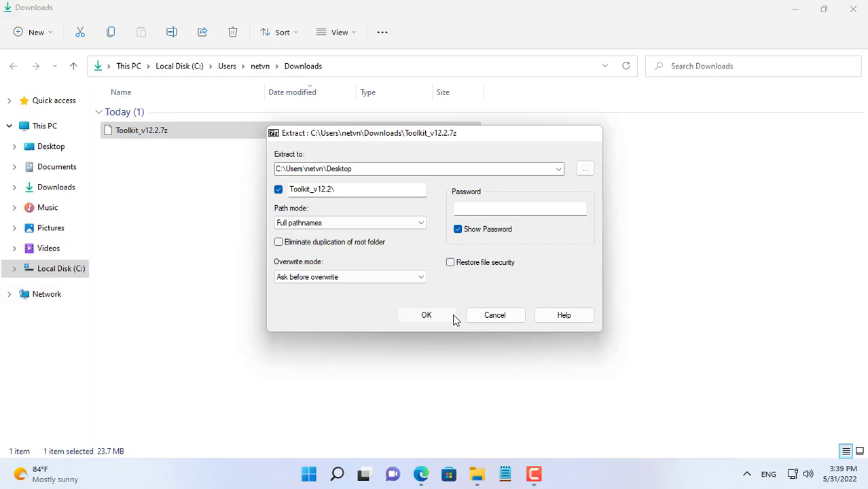
click(426, 315)
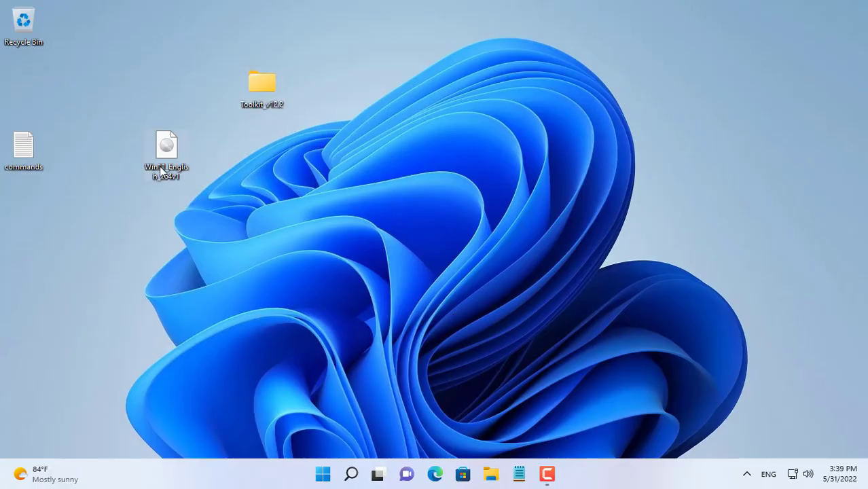
right_click(166, 144)
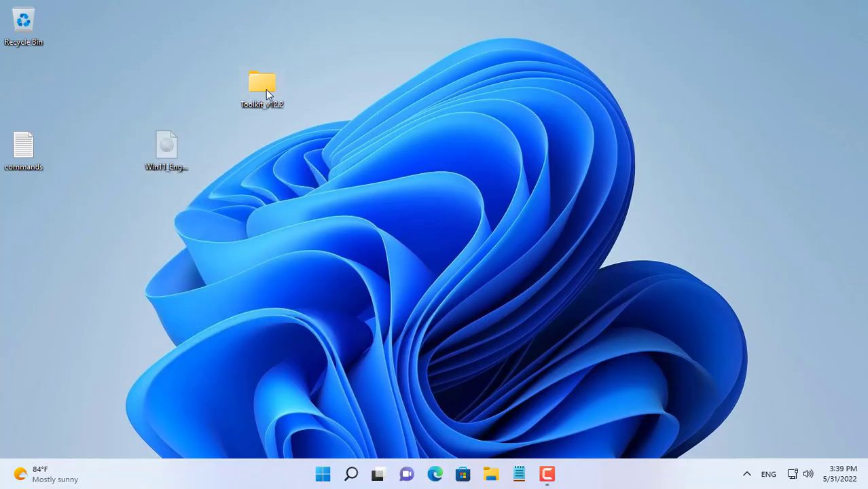
double_click(261, 84)
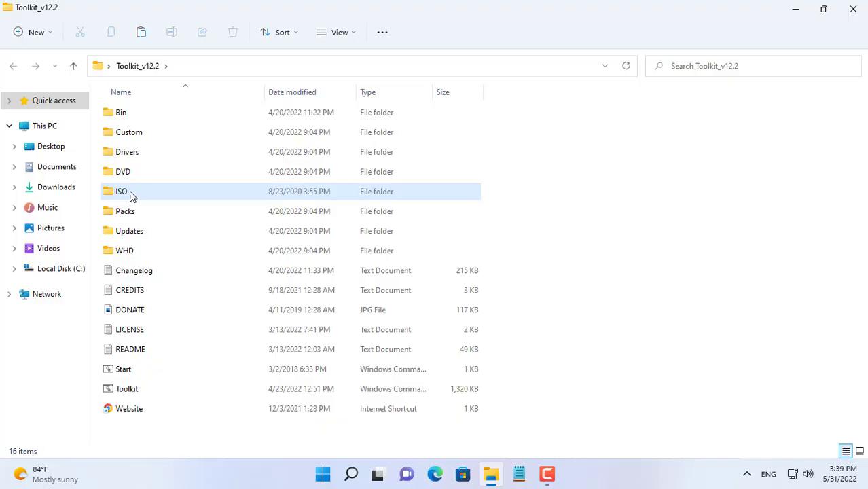
double_click(123, 191)
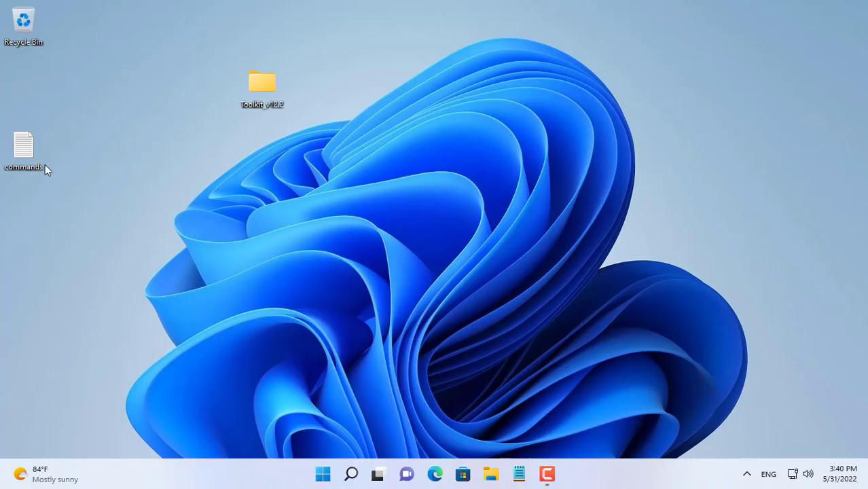
Create a Drivers folder on the Desktop and check its properties for the path.
double_click(24, 146)
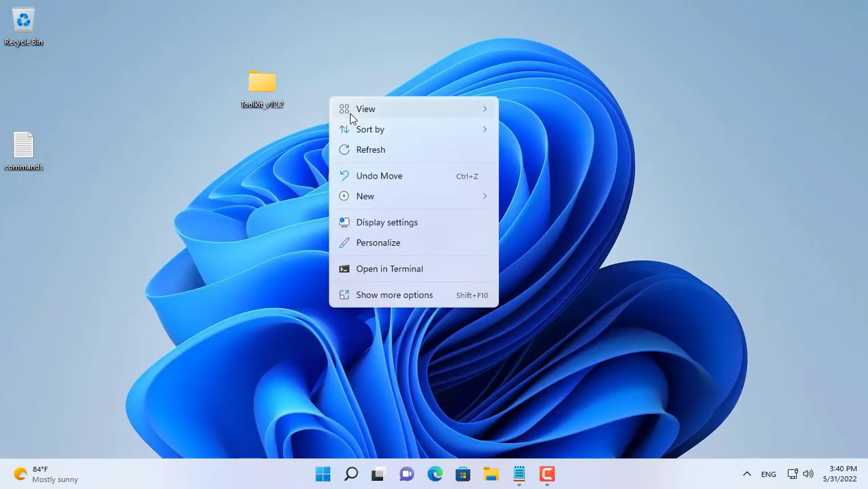
click(364, 196)
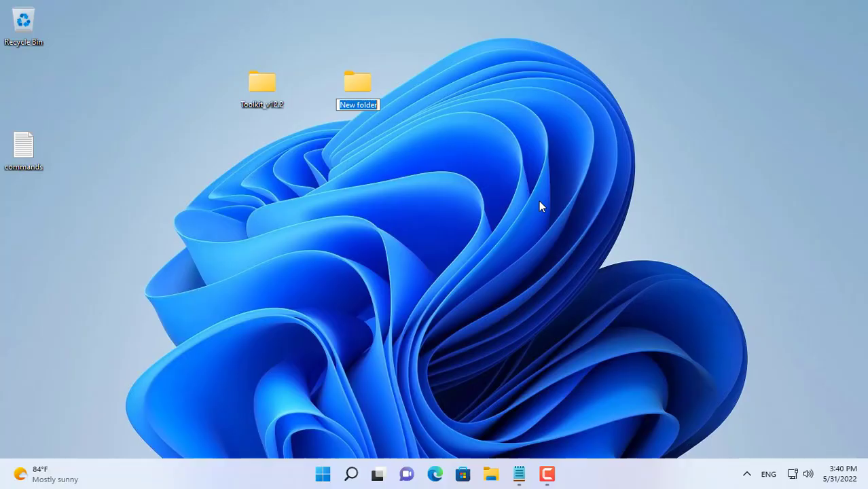
text(Drivers)
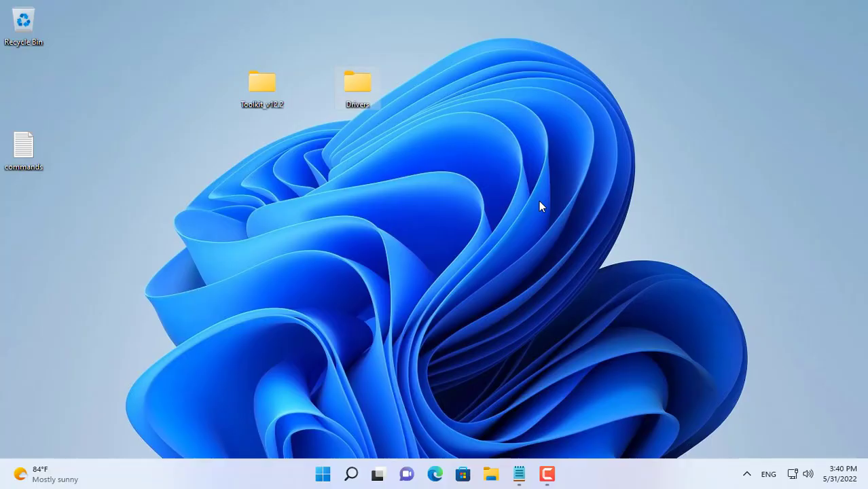
right_click(357, 88)
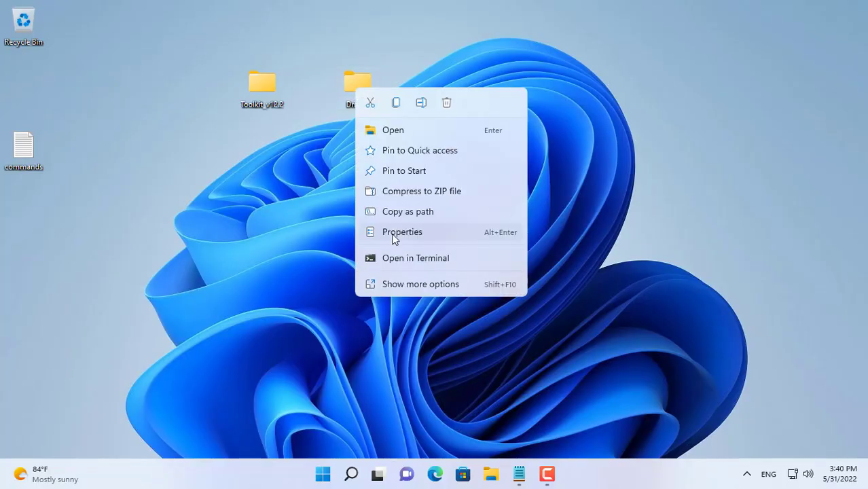
click(402, 231)
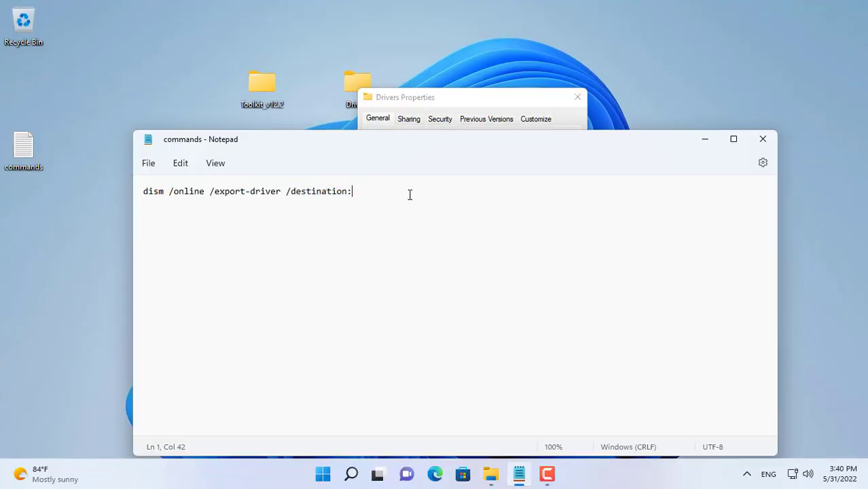
Point the dism export-driver command's destination at C:\Users\netvn\Desktop\Drivers.
text(C:\Users\netvn\Desktop\)
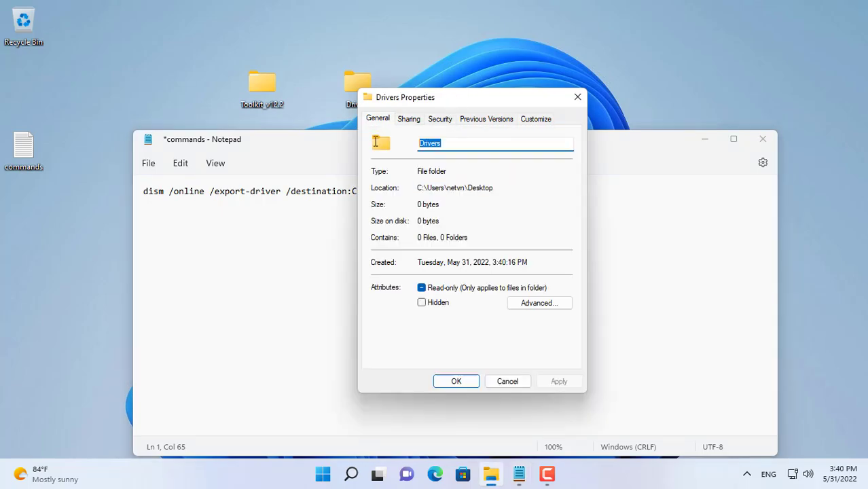
click(508, 380)
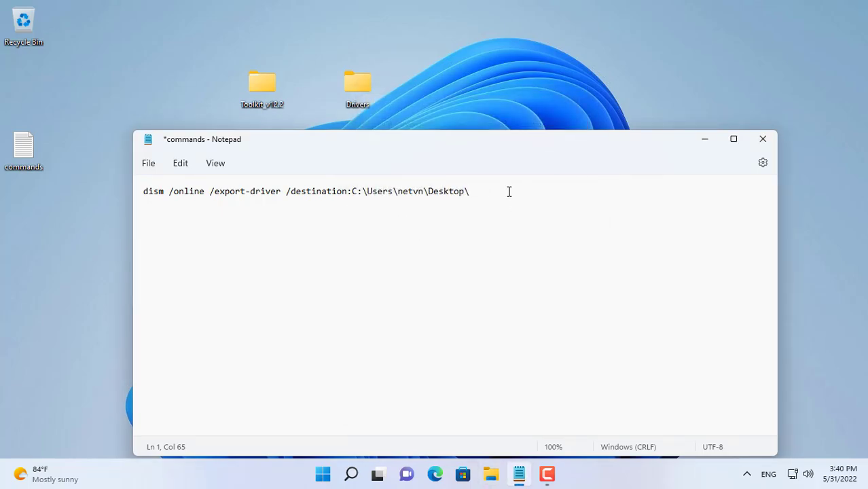
text(Drivers)
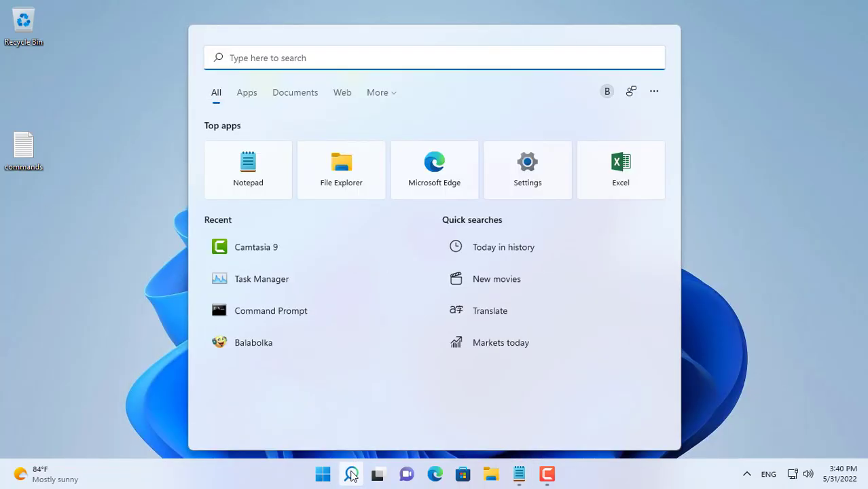
Run the dism export-driver command in an elevated cmd, exporting 30 driver packages to Drivers.
text(cmd)
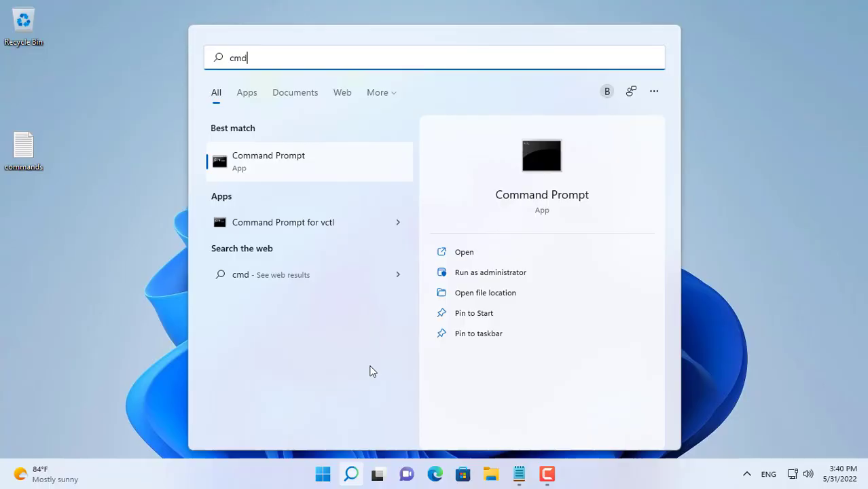
click(489, 271)
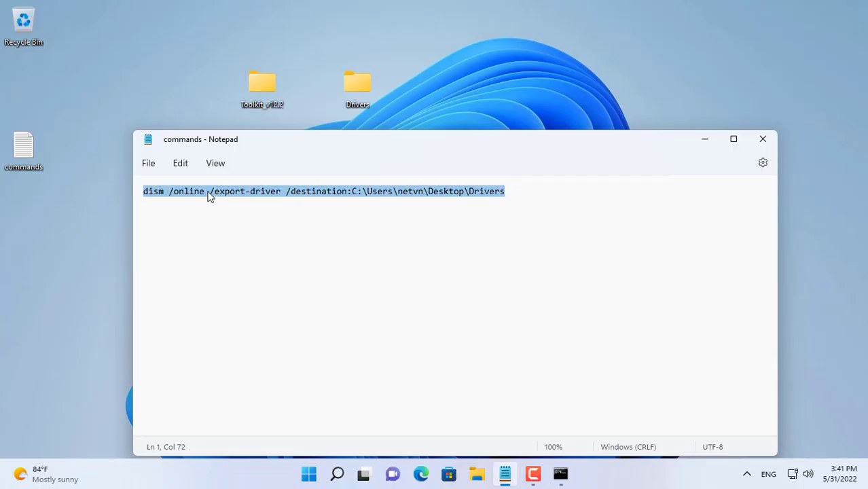
click(559, 472)
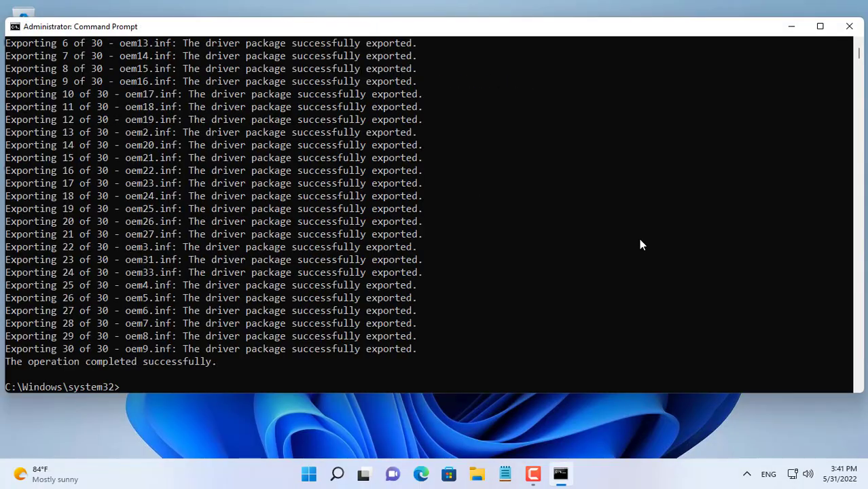
double_click(180, 361)
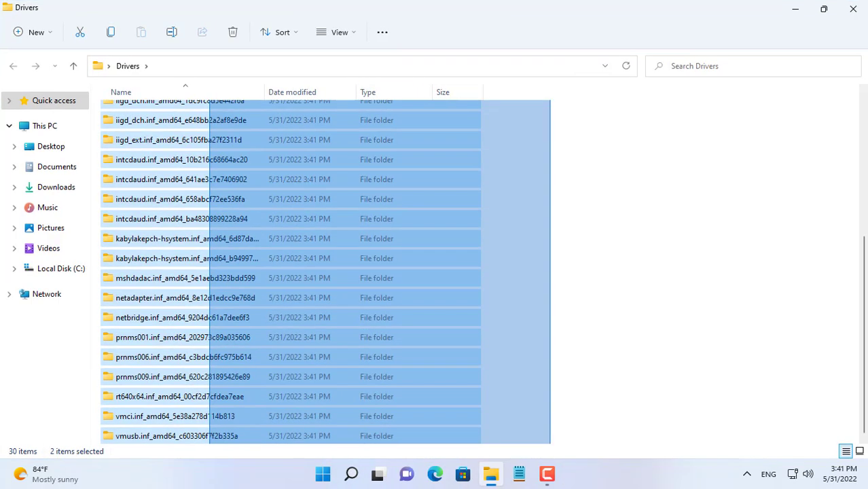
Copy all 30 exported driver folders from the Desktop Drivers folder.
click(187, 259)
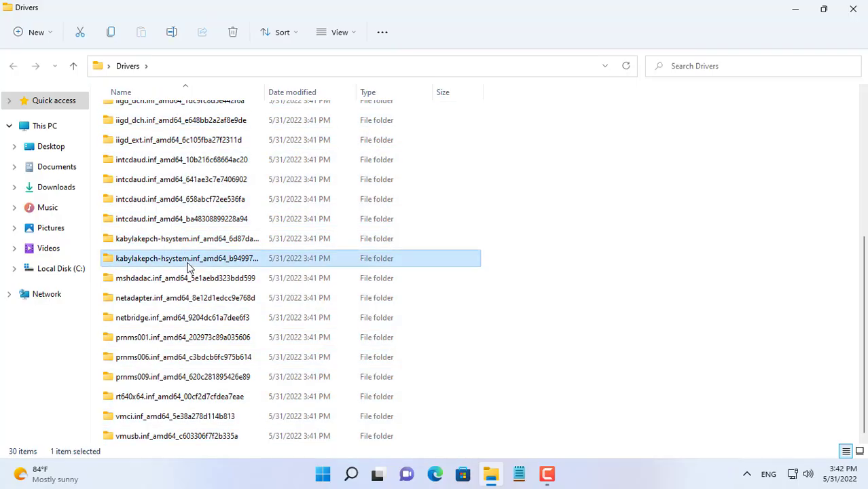
key(ctrl+a)
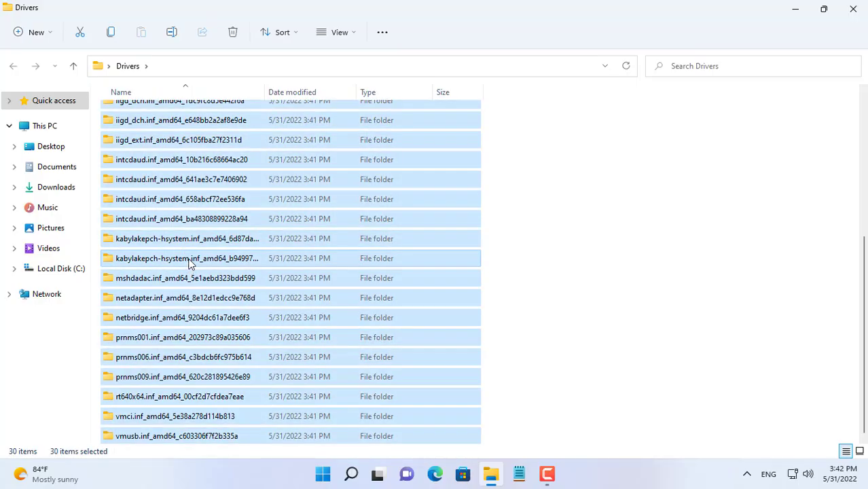
right_click(188, 258)
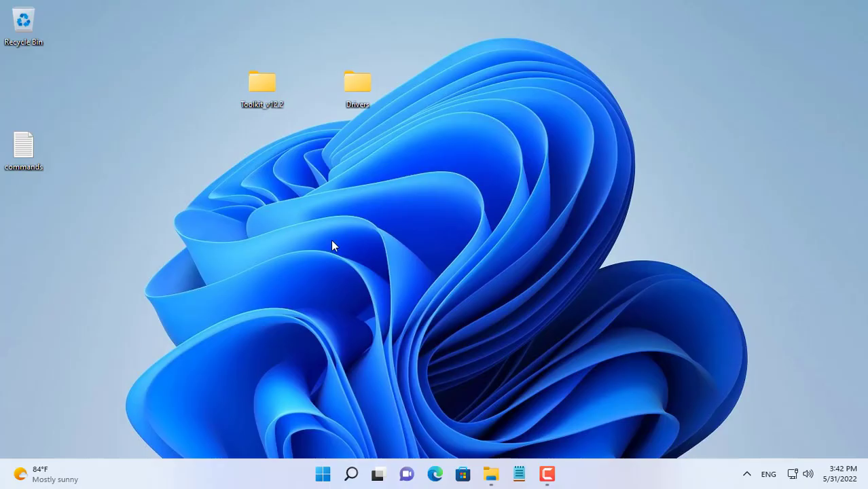
Paste the driver folders into Toolkit_v12.2\Drivers\Install\w11\x64.
double_click(262, 83)
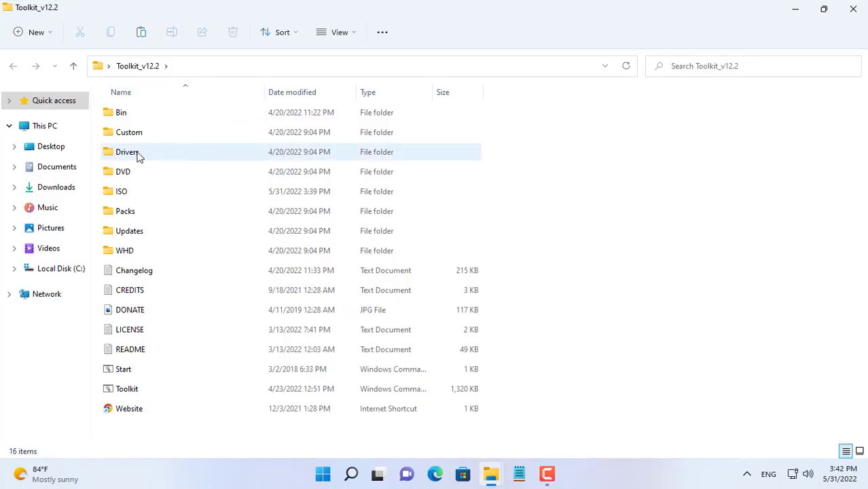
click(128, 152)
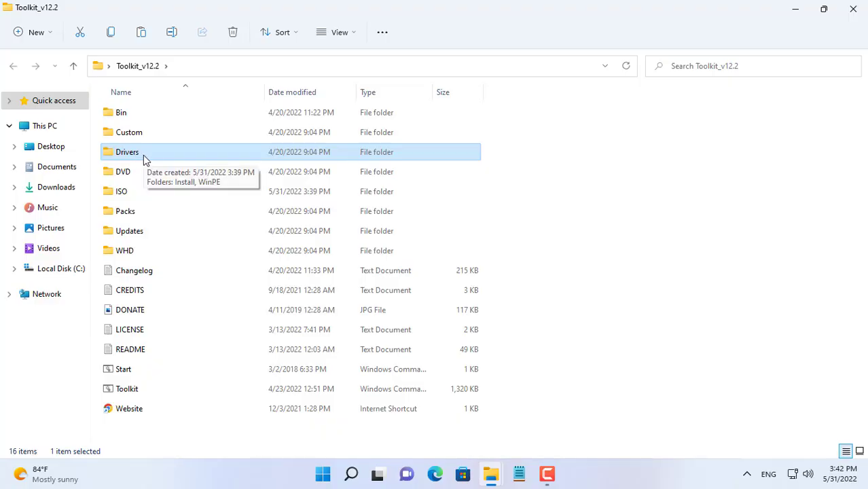
double_click(128, 152)
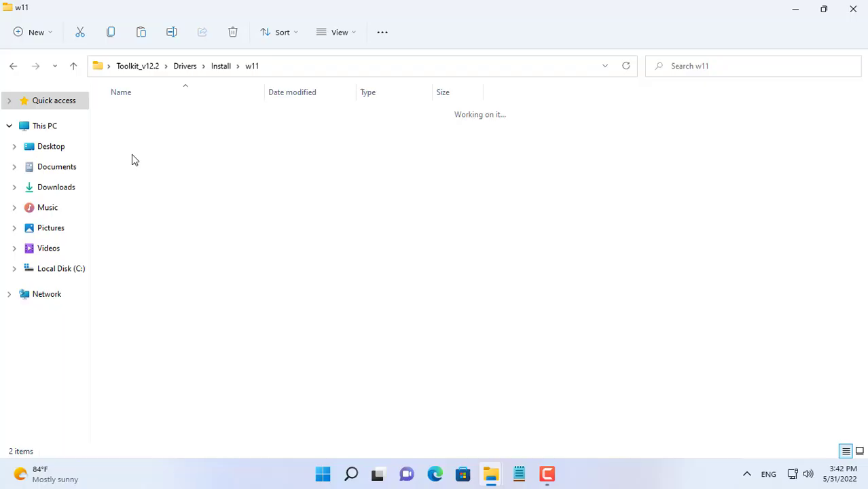
click(123, 131)
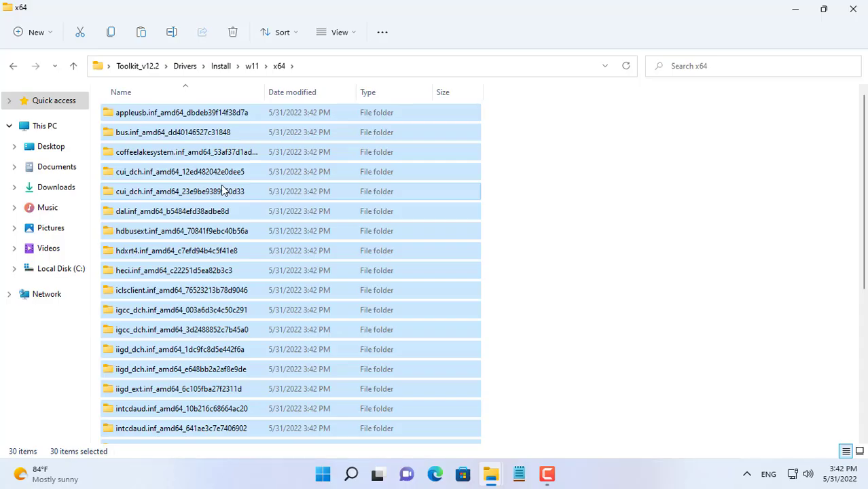
mouse_move(568, 269)
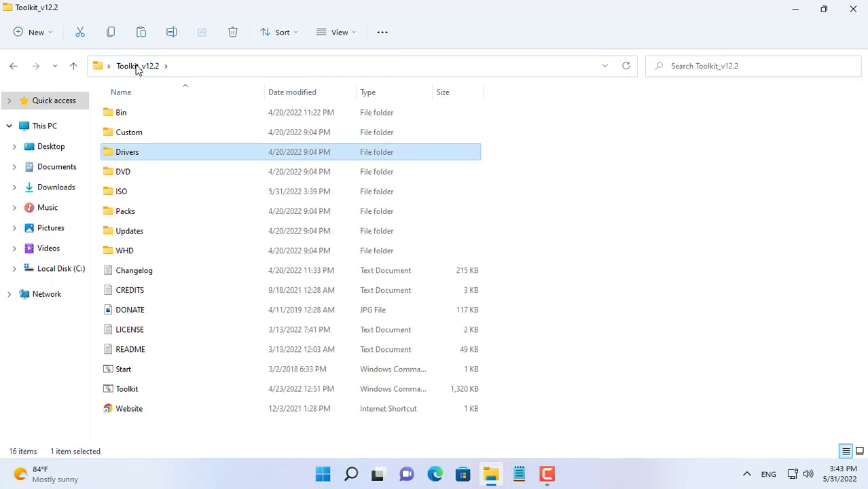
click(123, 369)
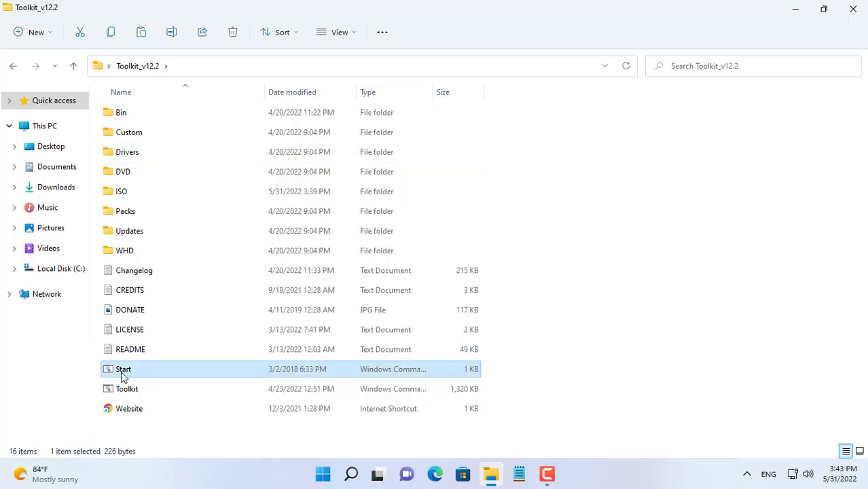
Launch MSMG Toolkit and extract the Win11_English_x64v1 ISO into its DVD source folder.
double_click(123, 370)
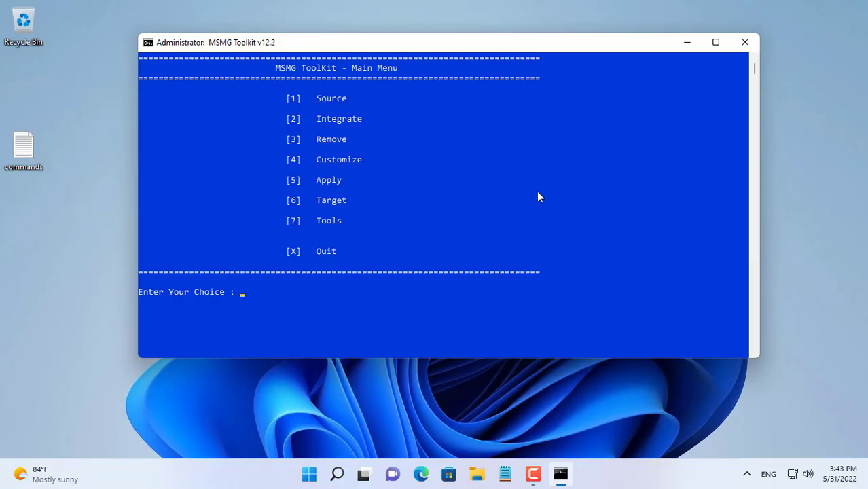
text(1)
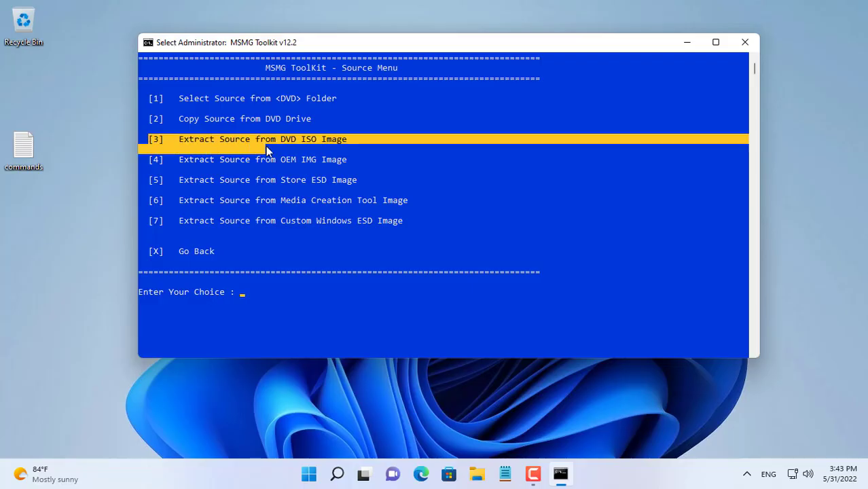
mouse_move(515, 215)
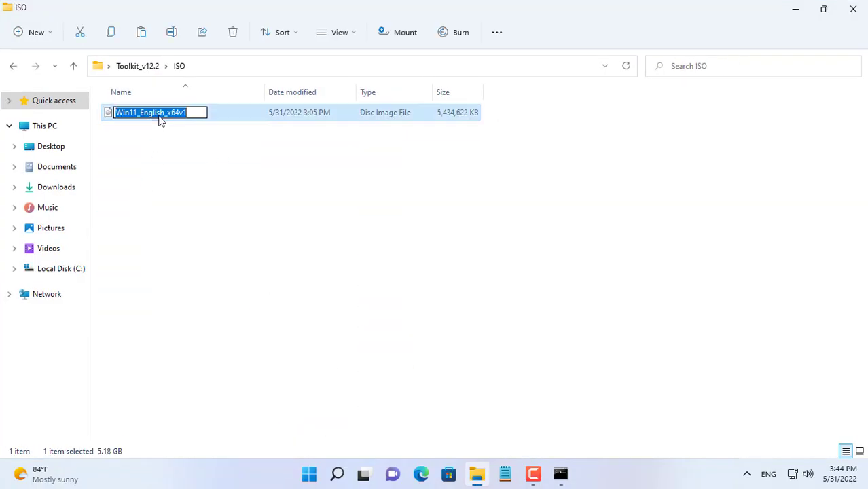
right_click(157, 113)
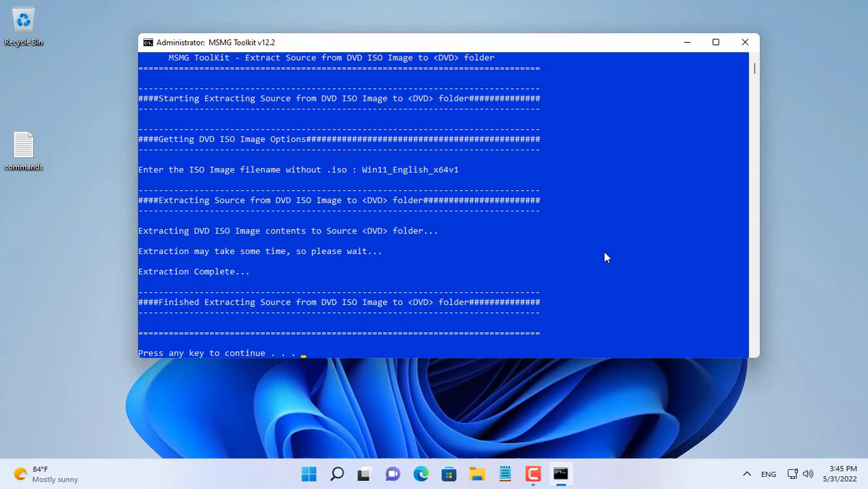
key(enter)
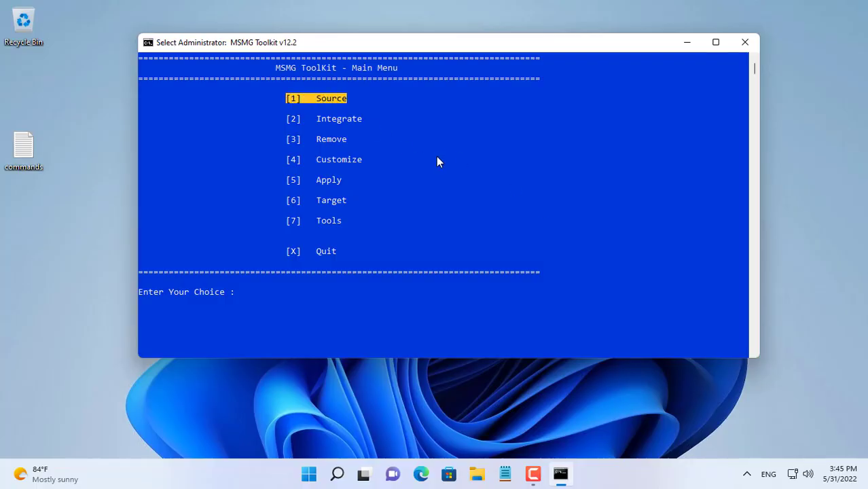
Check the extracted source files in Toolkit_v12.2's DVD folder in File Explorer.
text(1)
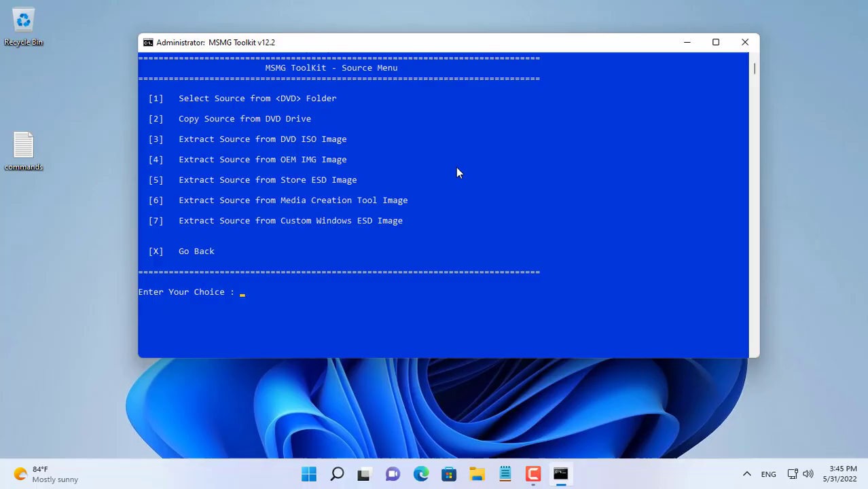
click(242, 98)
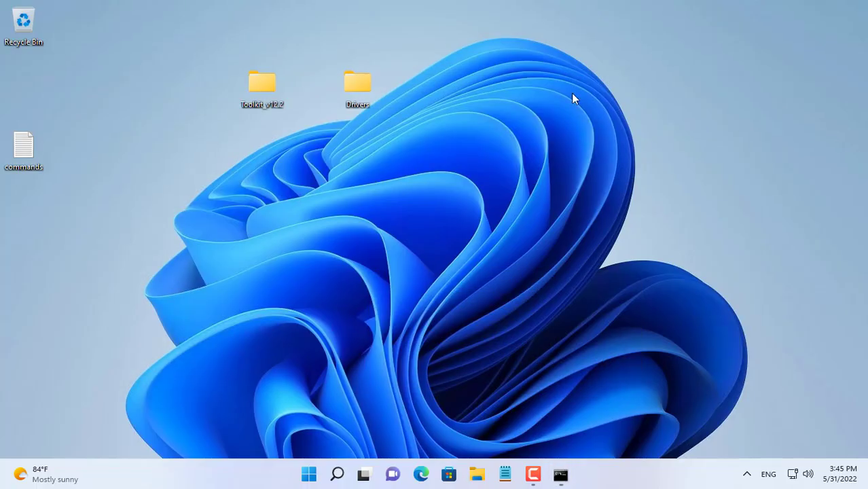
double_click(263, 84)
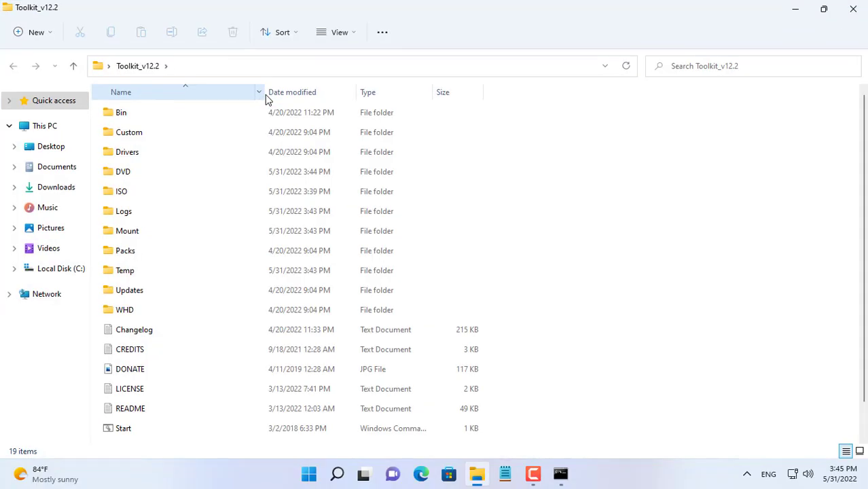
click(122, 171)
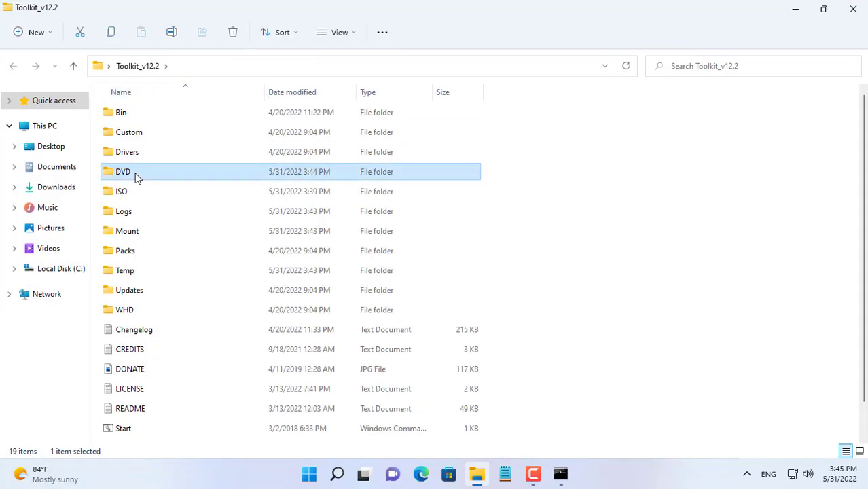
double_click(123, 171)
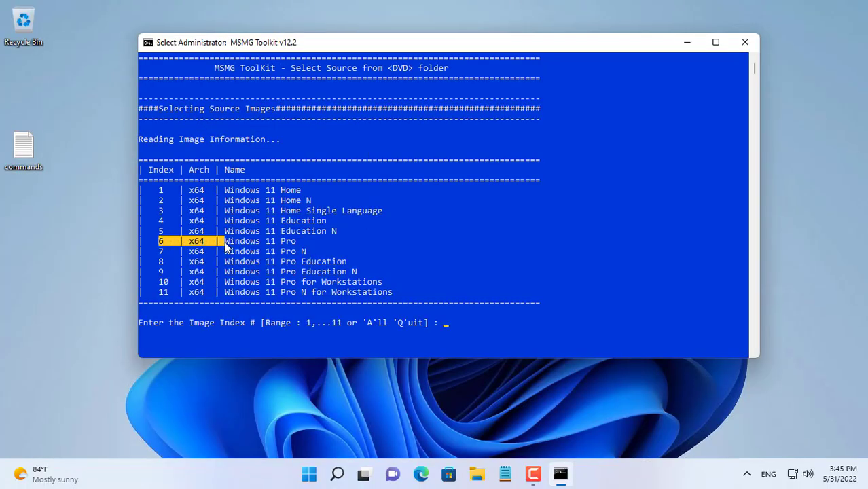
mouse_move(469, 220)
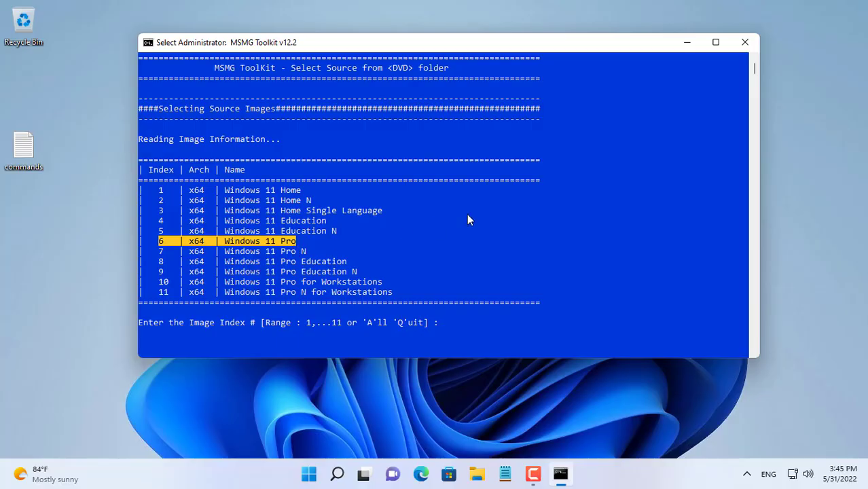
Mount Windows 11 Pro (index 6) and its WinRE boot image as the source.
text(6)
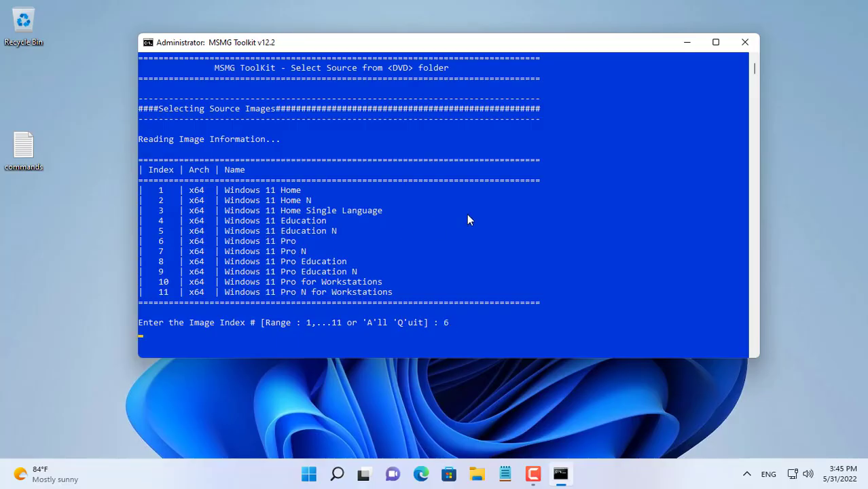
key(enter)
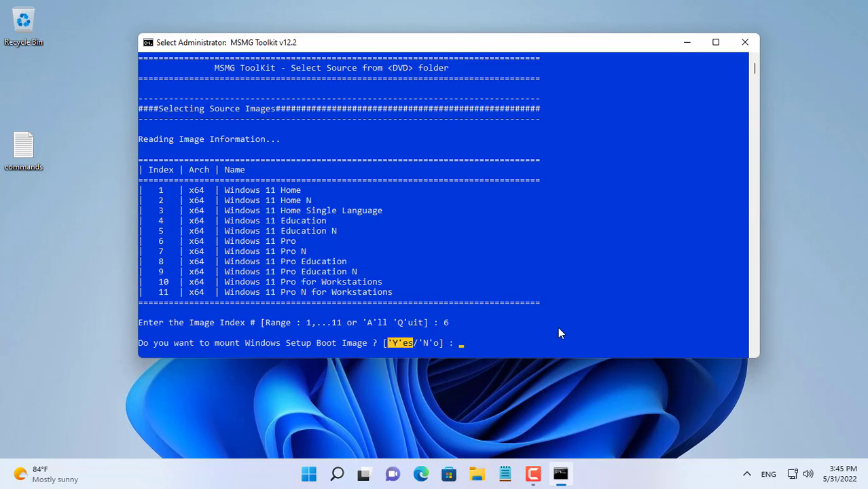
text(Y)
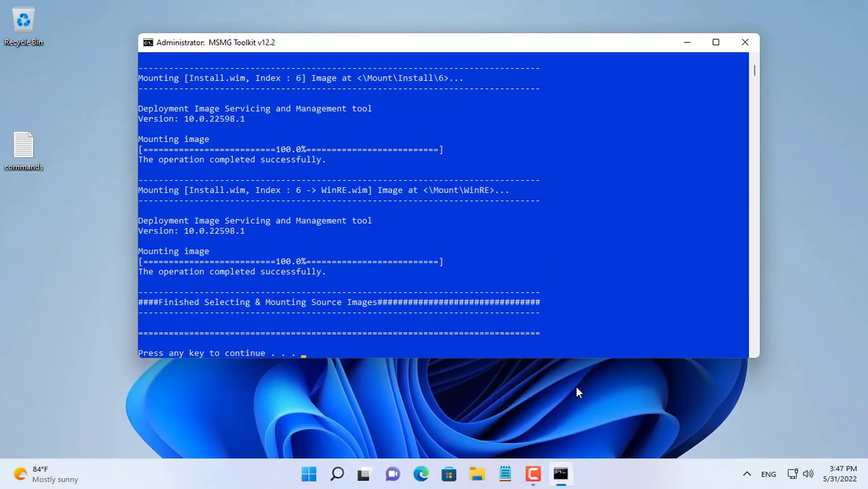
key(enter)
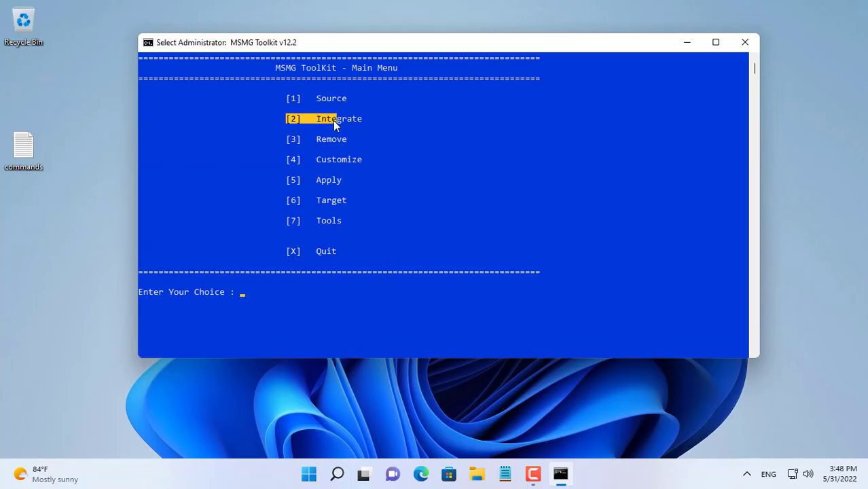
mouse_move(464, 166)
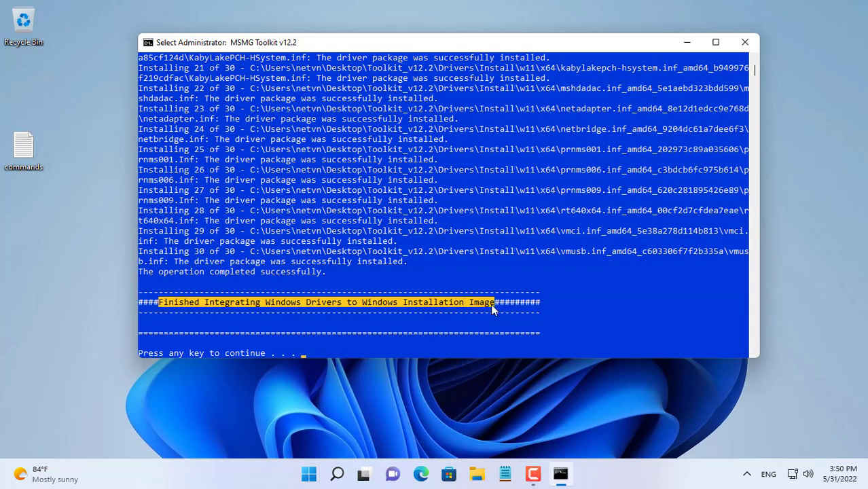
Integrate all 30 Windows driver packages into the Windows 11 Pro image.
key(enter)
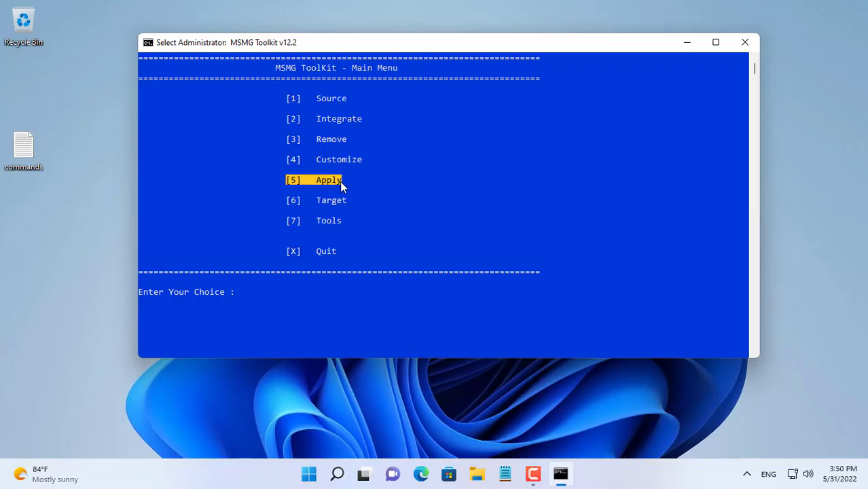
Apply and save changes to the image, answering Y to trim editions and Y to cleanup.
text(5)
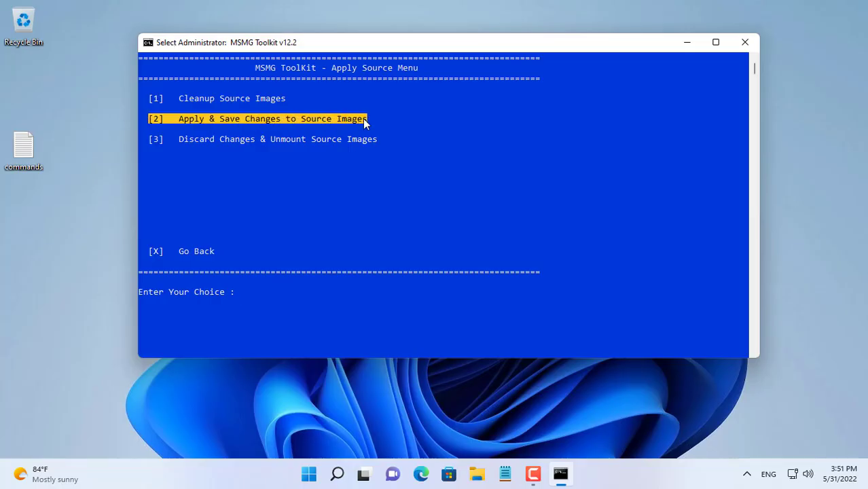
mouse_move(397, 204)
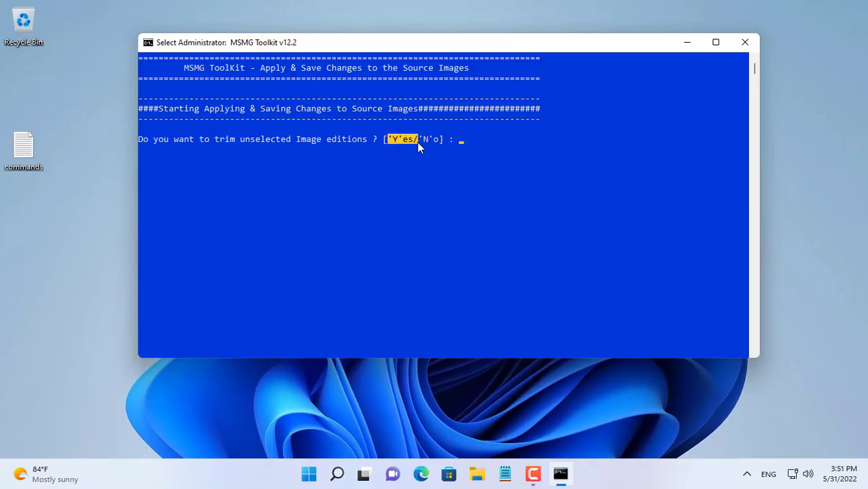
text(Y)
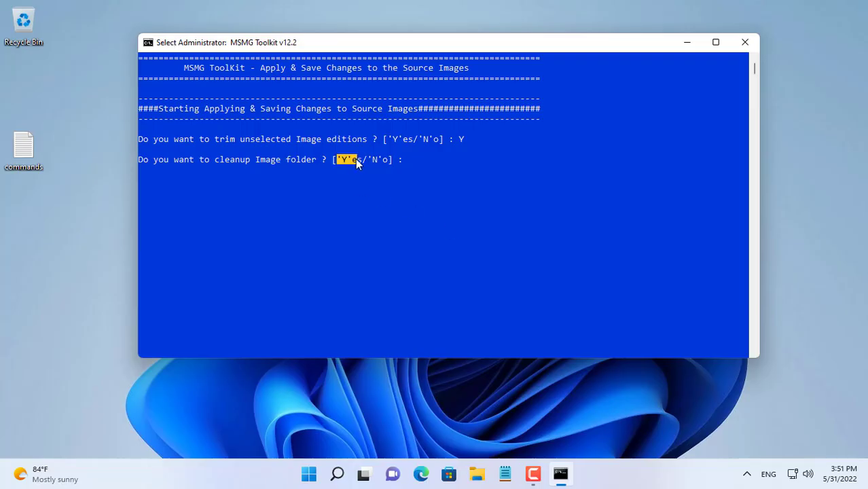
text(Y)
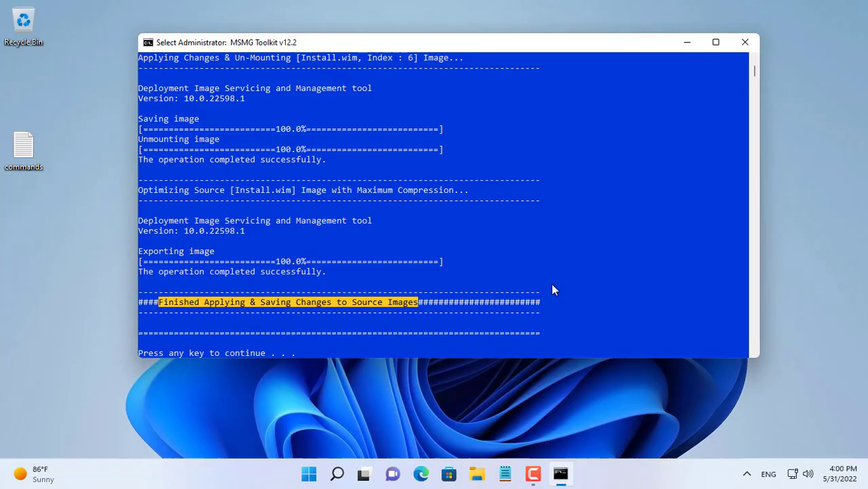
key(enter)
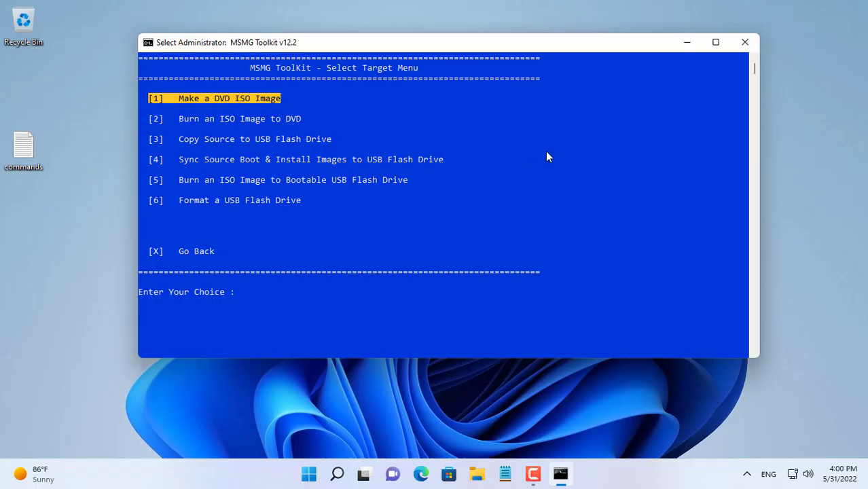
Build a DVD ISO labelled and named Win11Drivers via Target's Make a DVD ISO Image option.
text(1)
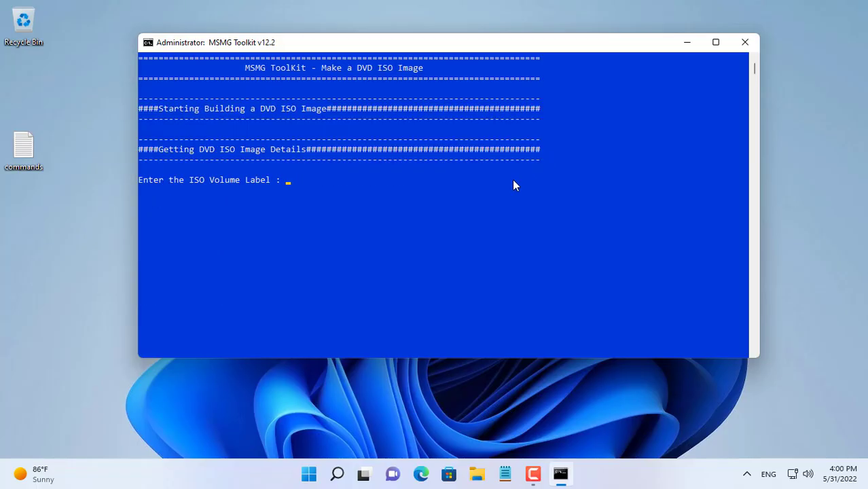
text(Win11Driver)
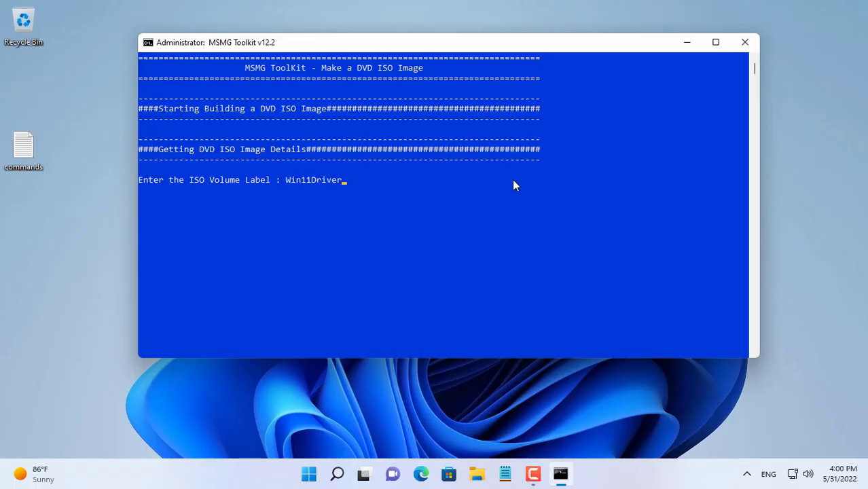
text(Win11Drivers)
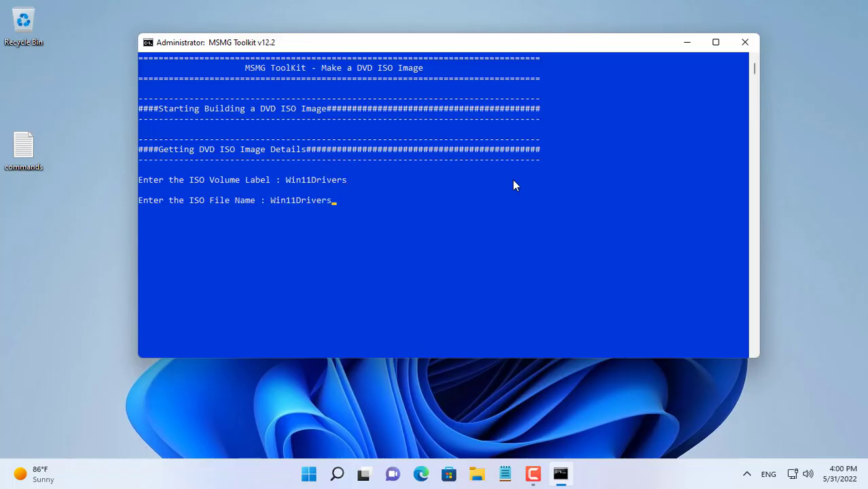
key(Enter)
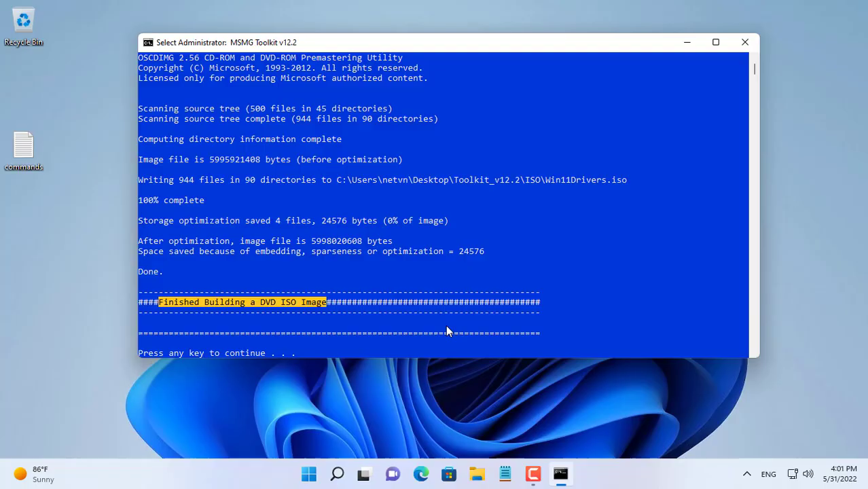
key(enter)
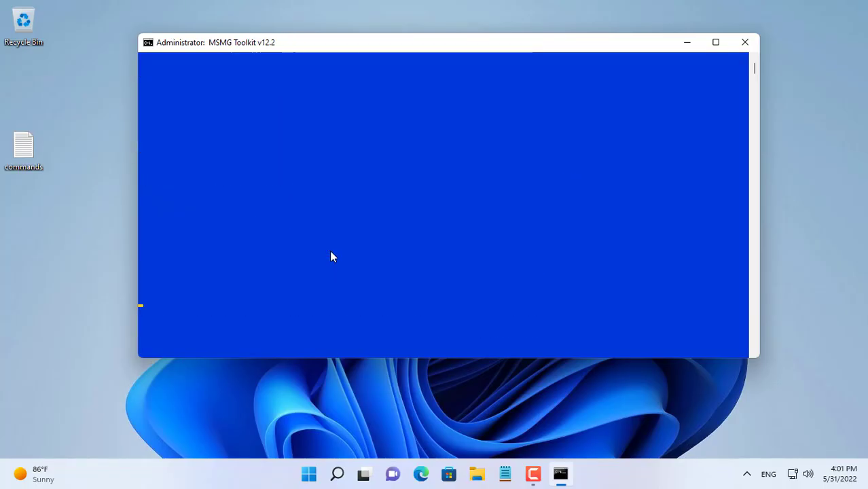
Browse into the Toolkit_v12.2 ISO folder to see the new 5.58 GB Win11Drivers image.
click(745, 42)
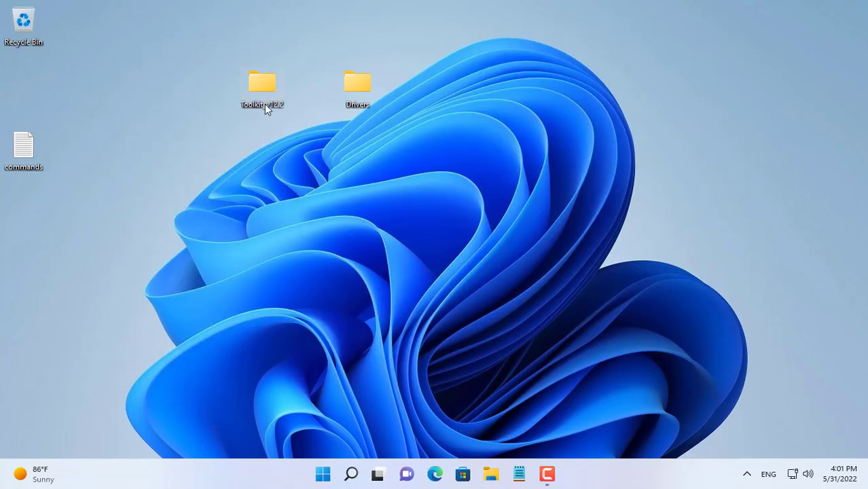
double_click(262, 83)
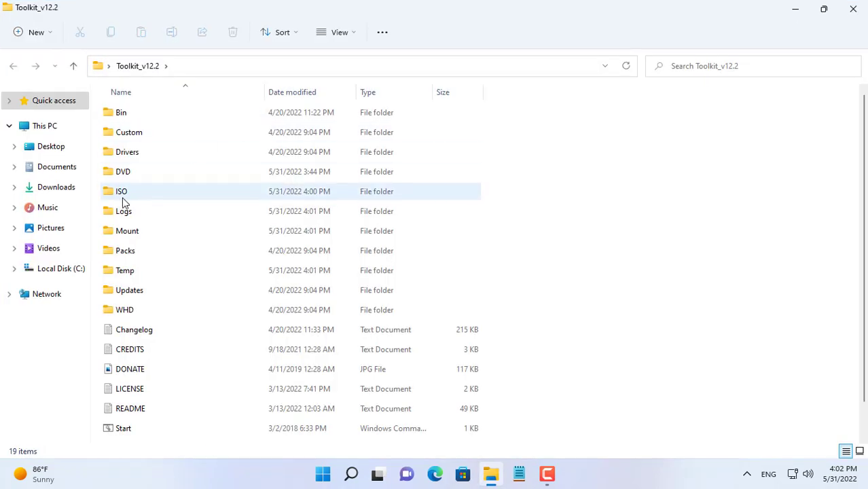
double_click(121, 190)
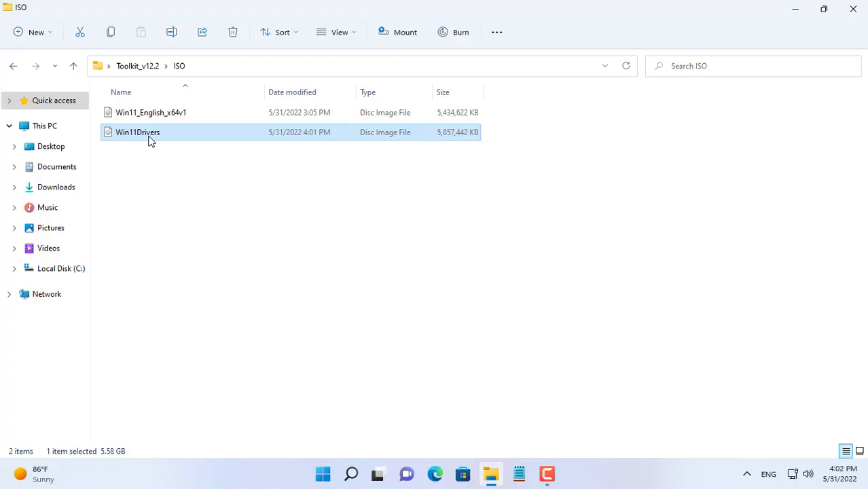
mouse_move(201, 136)
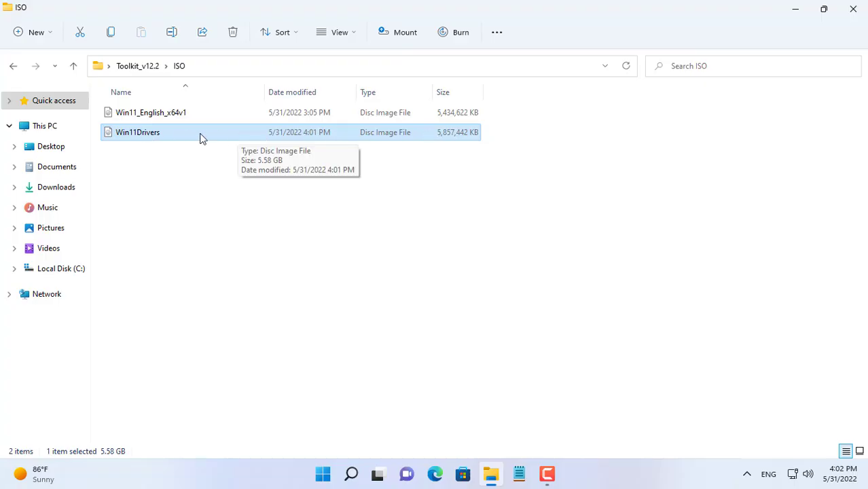